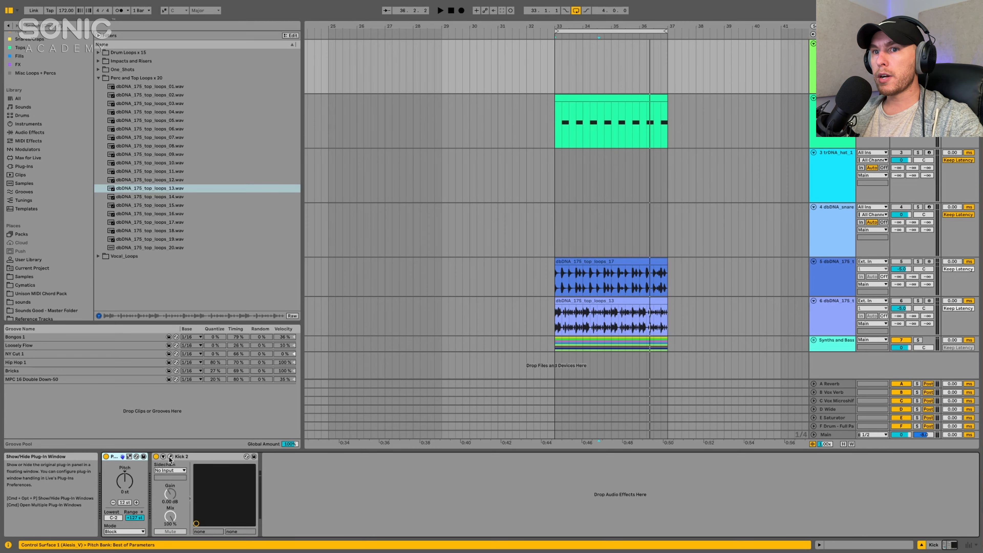
# Step: Browse the kick synth's interface and preset library, then dismiss its window
pyautogui.click(171, 456)
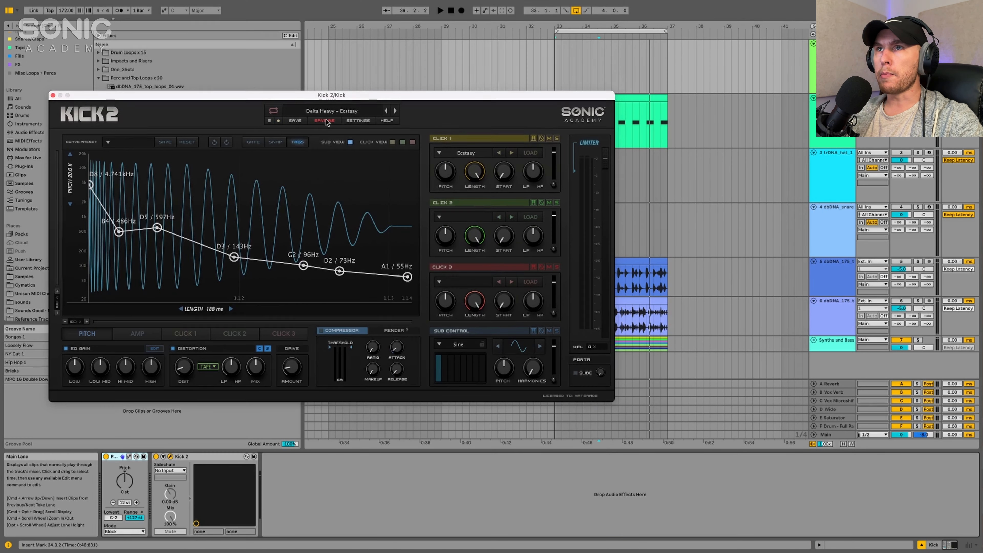
pyautogui.click(331, 111)
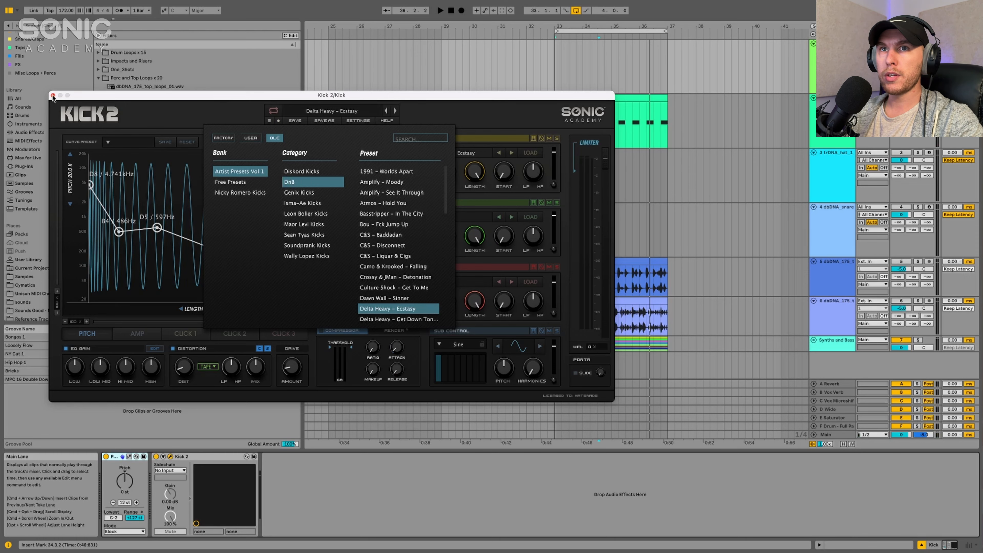
pyautogui.click(53, 98)
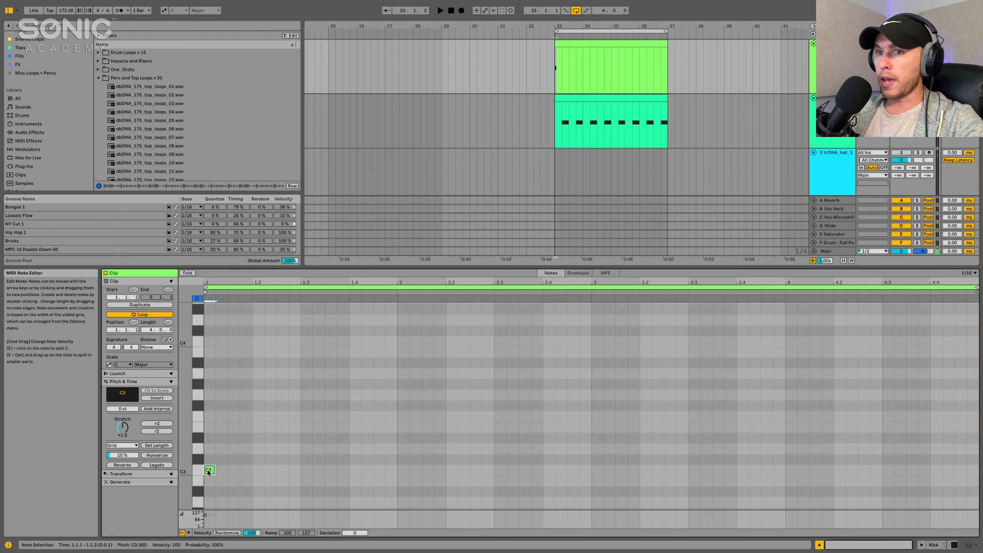
# Step: Draw C3 kick notes on beat one and just after beat three across the clip
pyautogui.moveTo(212, 470); pyautogui.dragTo(227, 470)
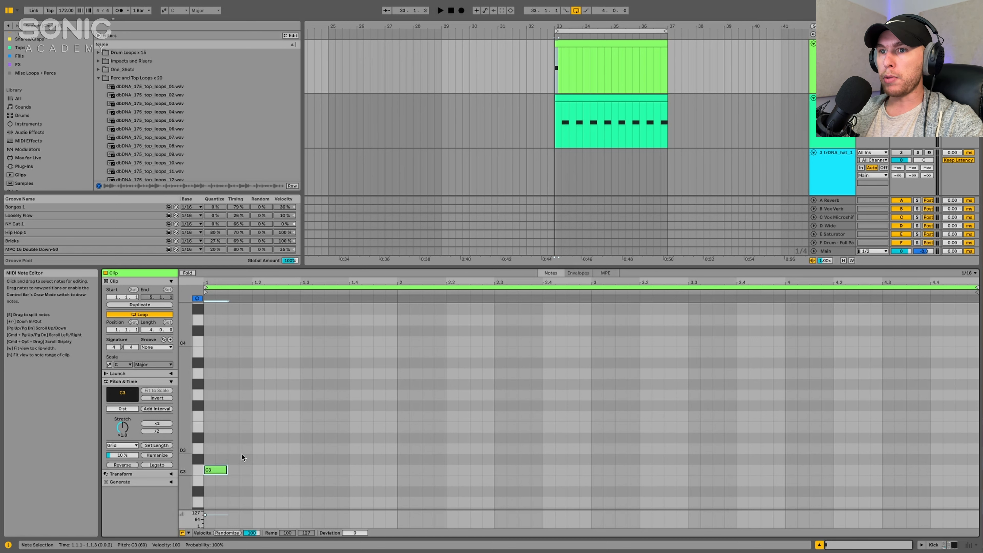
pyautogui.click(440, 10)
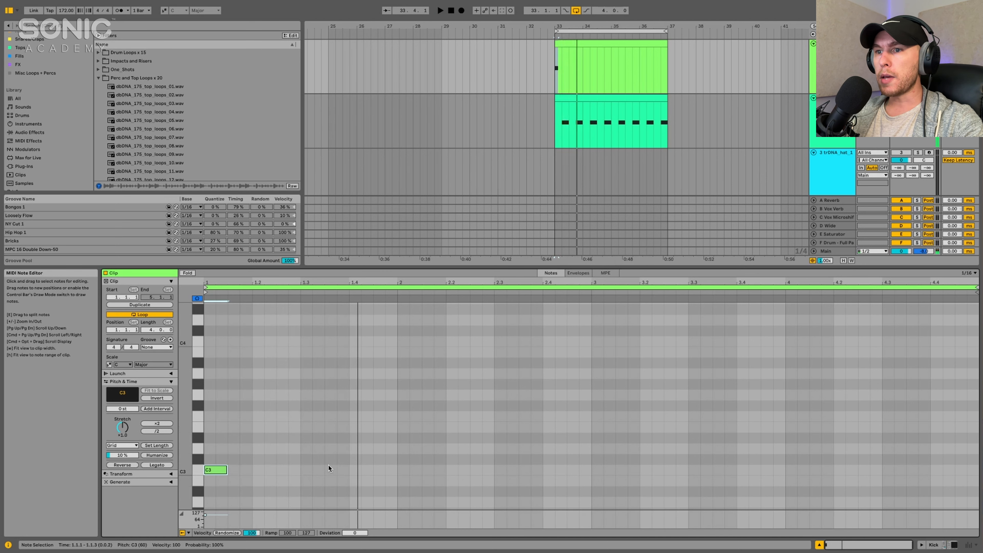
pyautogui.click(335, 470)
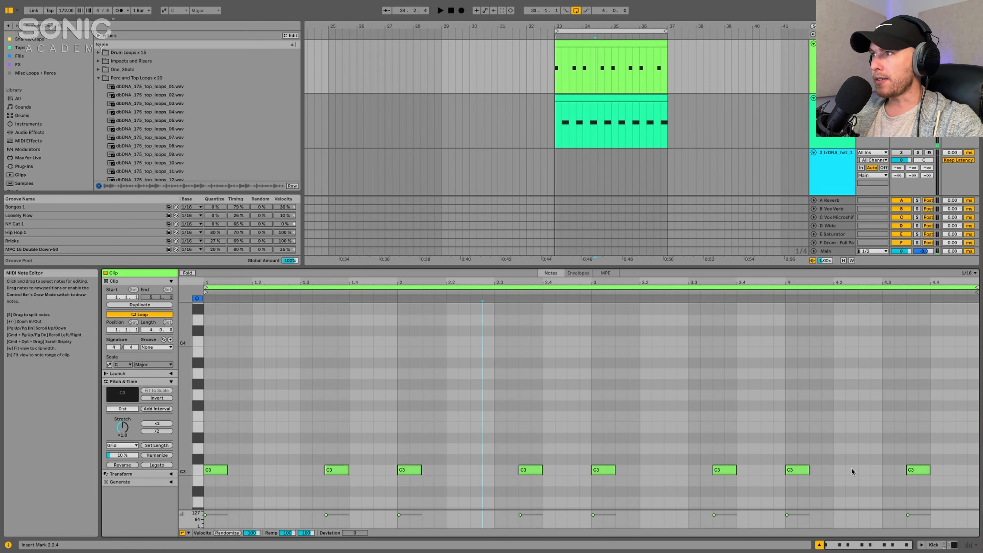
pyautogui.click(868, 469)
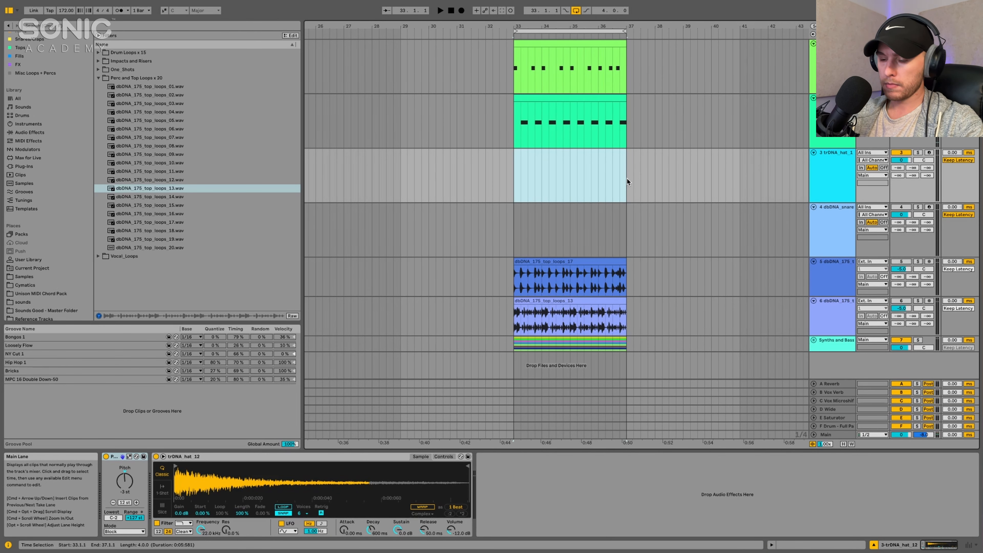
# Step: Fill the empty hi-hat clip with C3 notes on every quarter note at full velocity
pyautogui.doubleClick(569, 175)
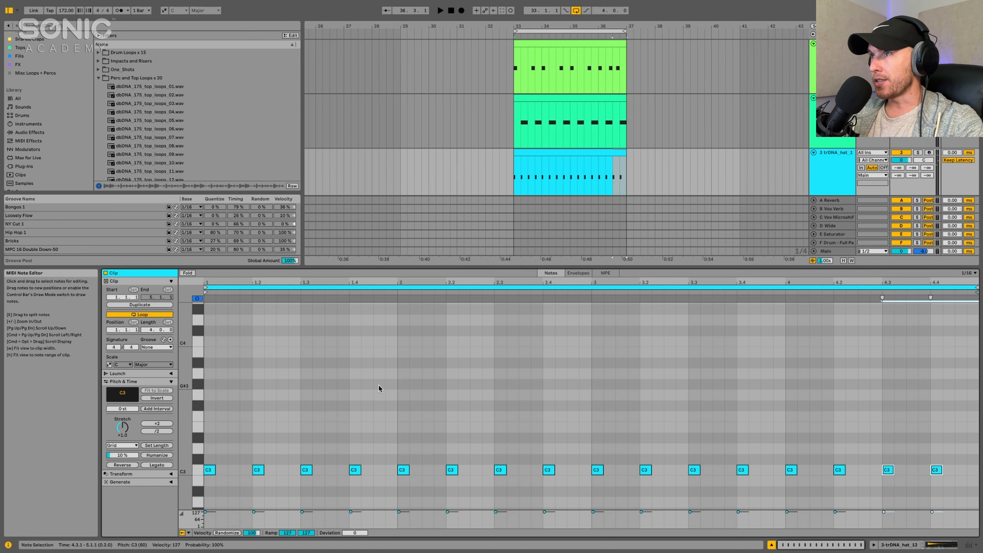
pyautogui.click(567, 172)
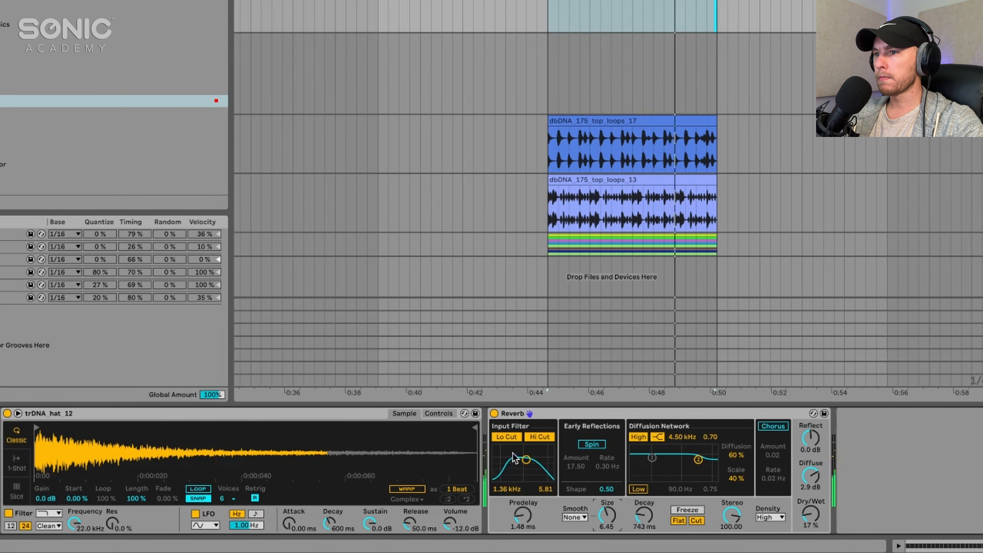
# Step: Raise the hi-hat Reverb's input-filter low-cut to a narrower, brighter band
pyautogui.moveTo(513, 459); pyautogui.dragTo(529, 460)
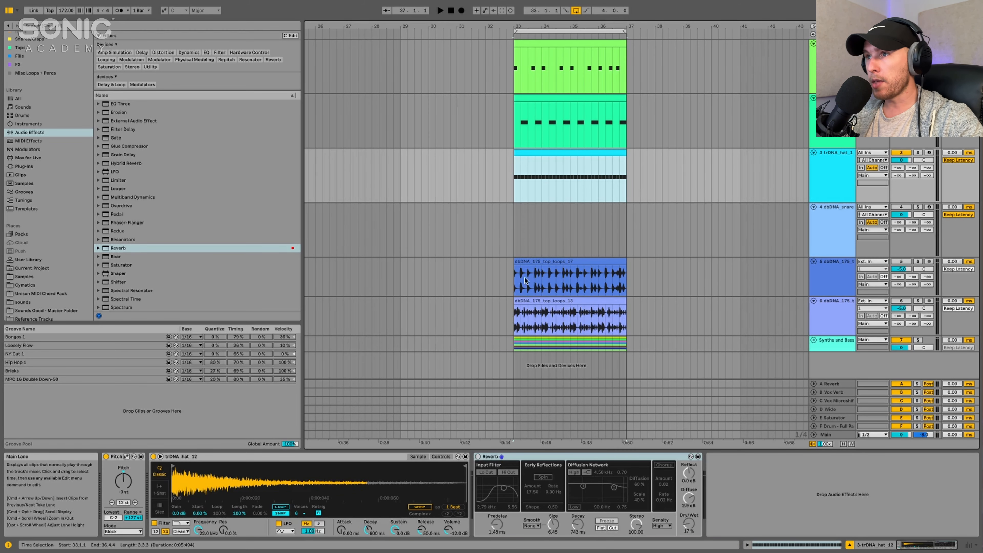
# Step: Select the dbDNA_175_top_loops_13 drum loop for conversion to a MIDI drum clip
pyautogui.click(564, 316)
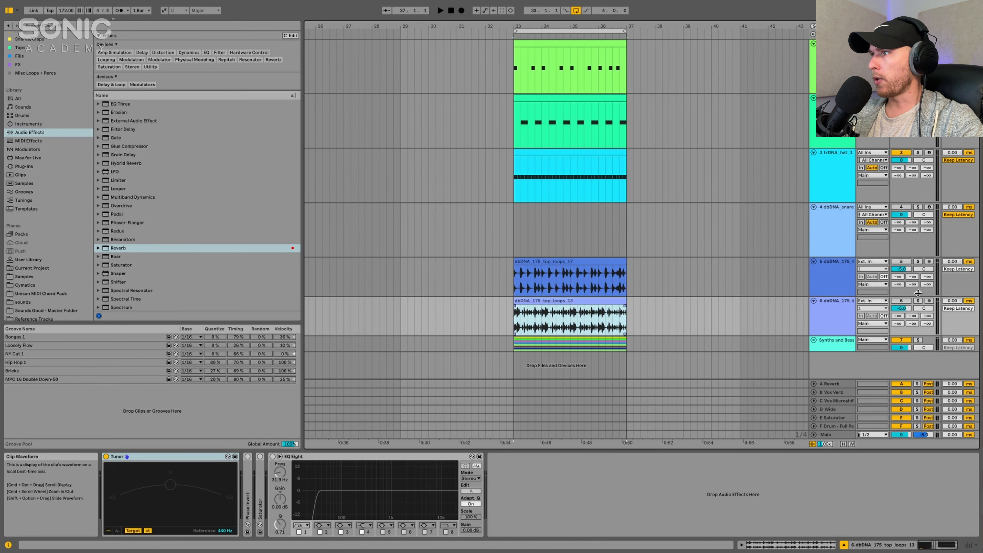
pyautogui.click(569, 316)
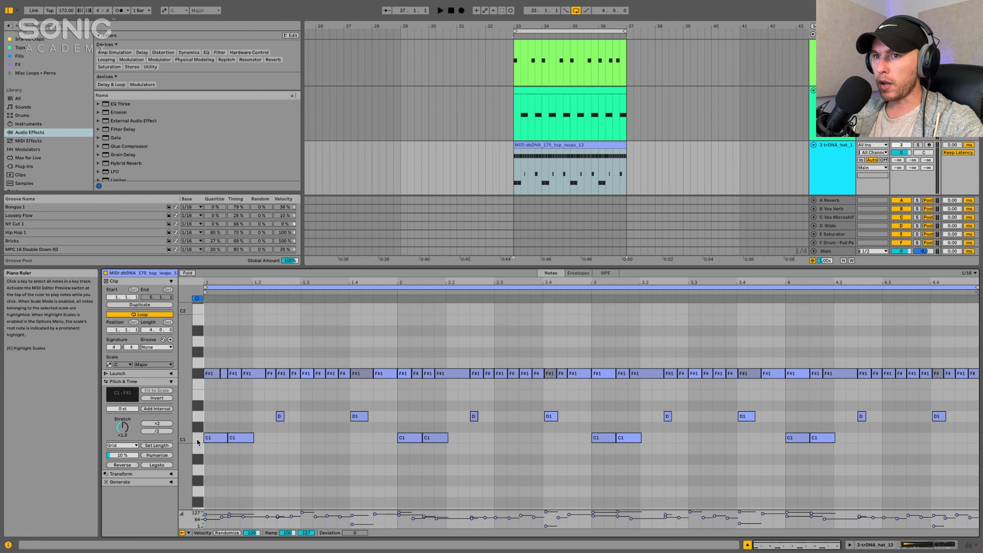
# Step: Move the converted hi-hat lane's notes onto C3 and tidy the first few hits
pyautogui.click(184, 438)
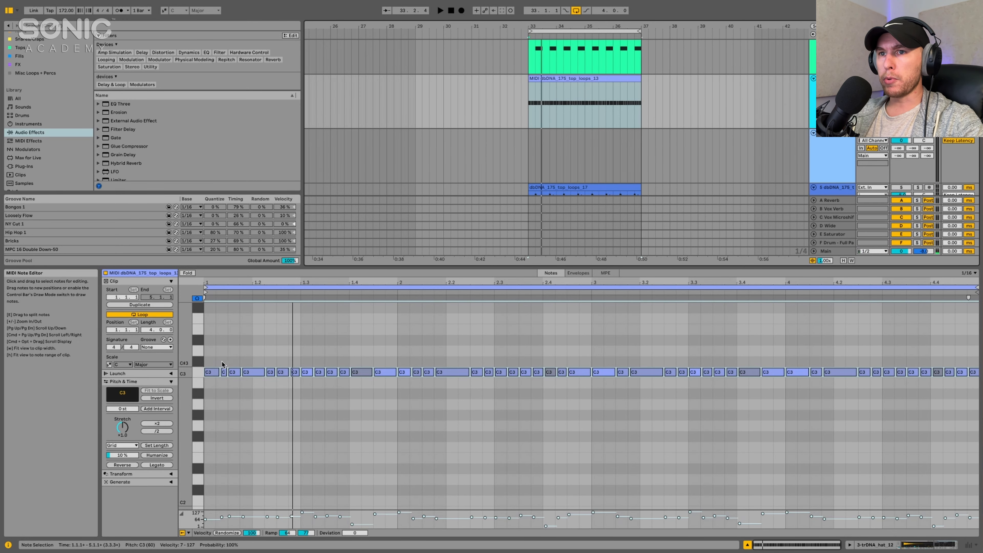
pyautogui.click(210, 372)
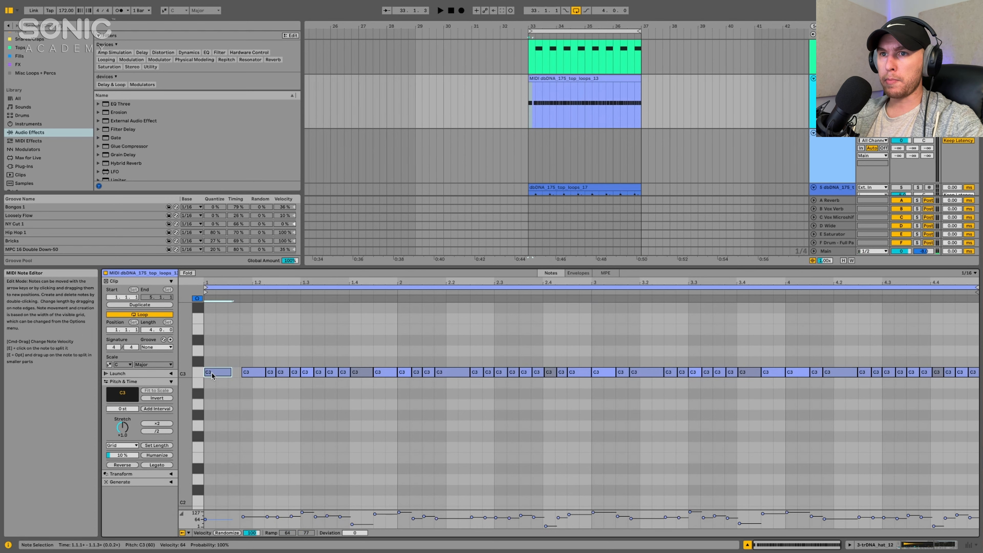
pyautogui.click(218, 371)
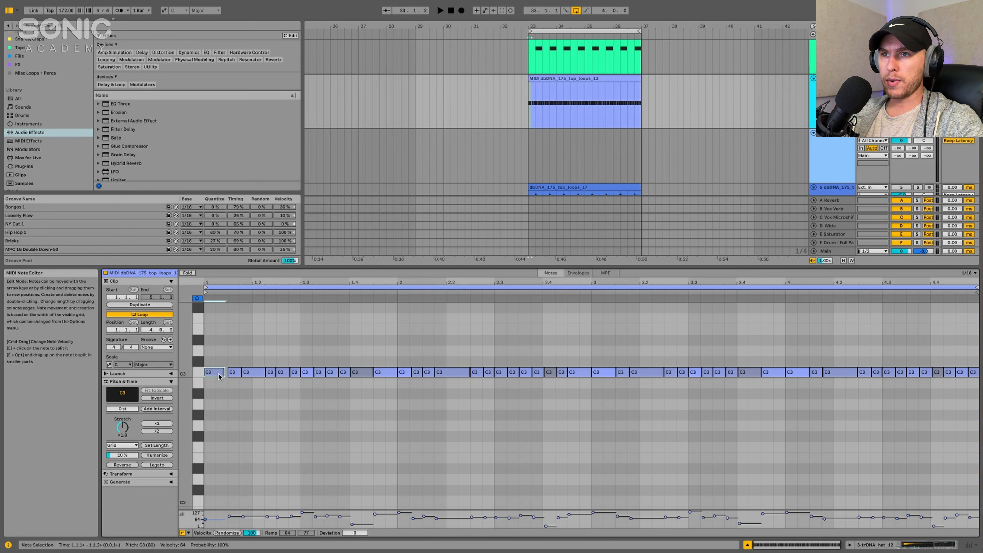
pyautogui.click(234, 371)
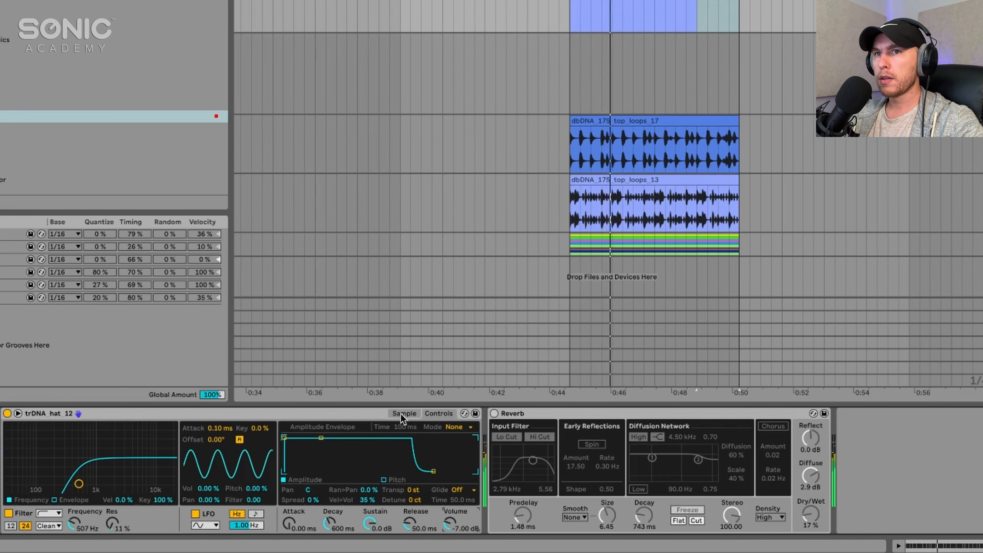
# Step: Give the hi-hat Simpler one-shot playback with a 111 ms fade-out and widen the reverb stereo
pyautogui.click(403, 413)
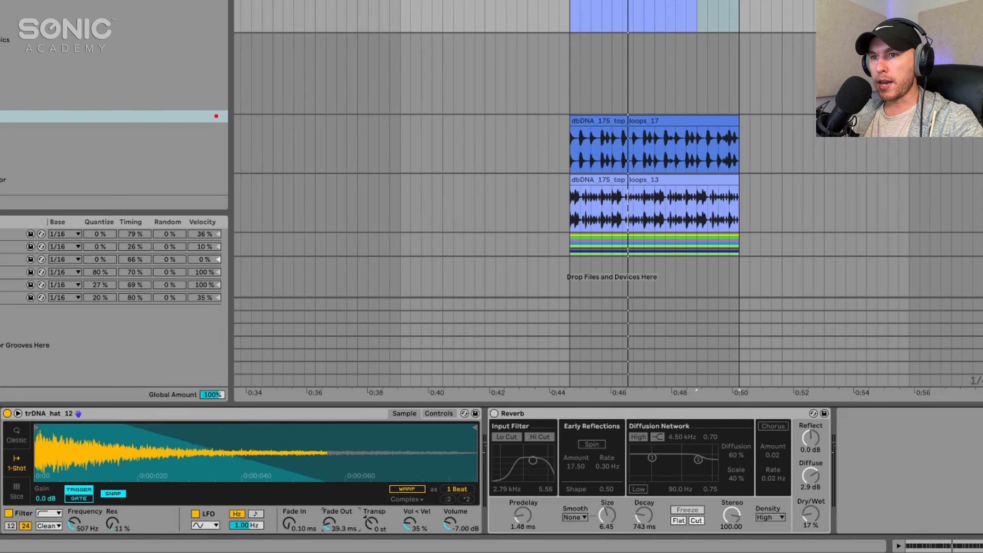
pyautogui.moveTo(335, 523); pyautogui.dragTo(335, 528)
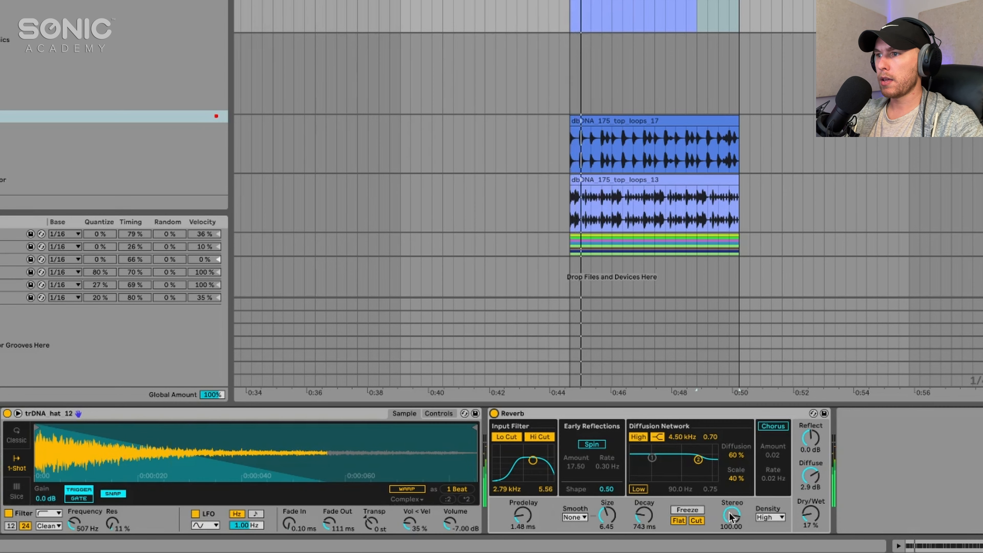
pyautogui.moveTo(643, 513); pyautogui.dragTo(642, 520)
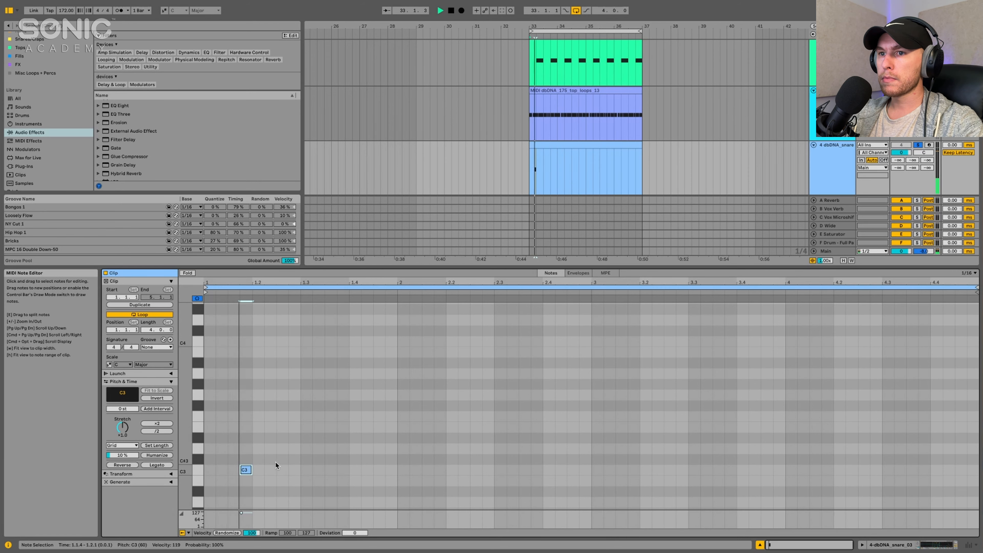
# Step: Add a second-beat snare hit, compare the Cabinet effect, and unsolo the snare track
pyautogui.click(832, 145)
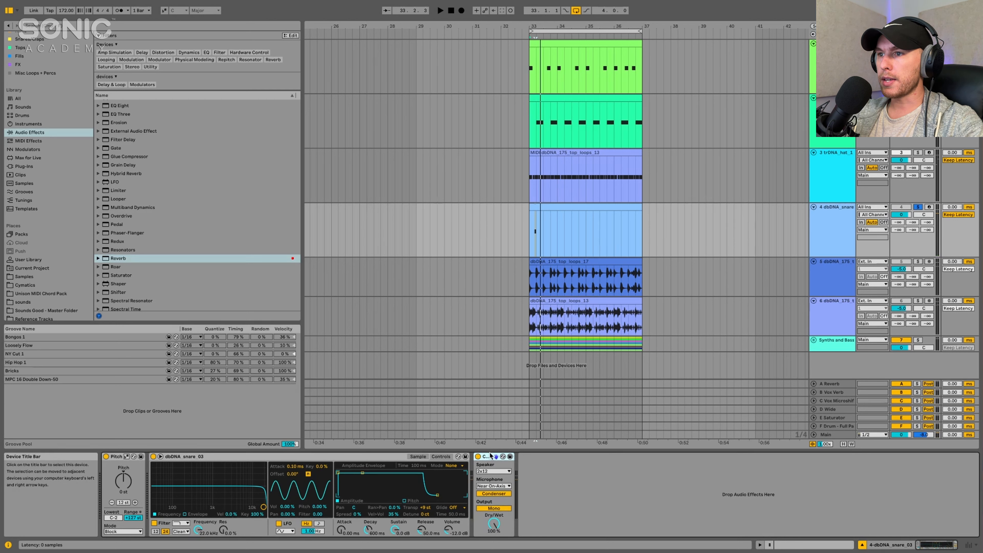
pyautogui.click(440, 10)
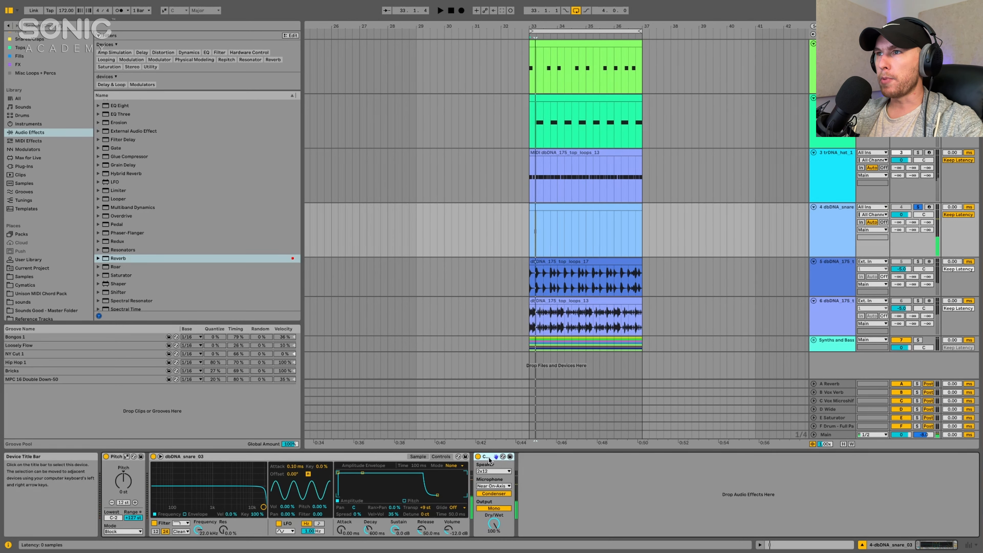
pyautogui.click(536, 207)
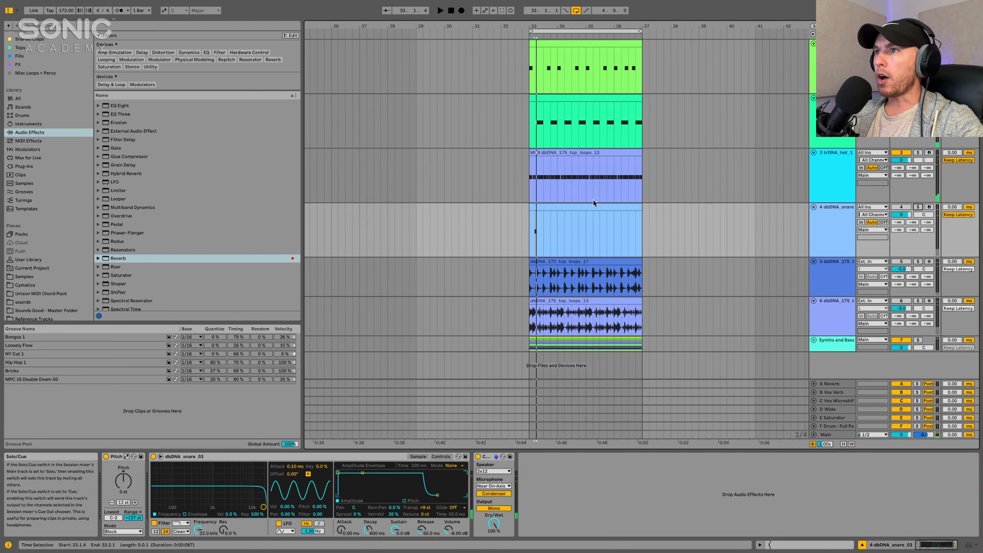
# Step: Bring the snare clip's C3 hits and end roll into the MIDI Note Editor
pyautogui.doubleClick(585, 175)
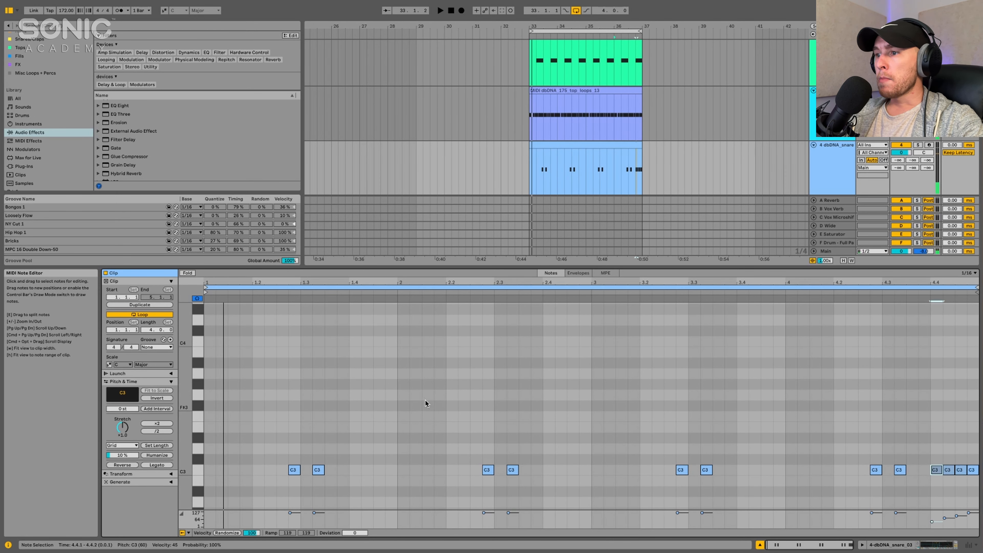
pyautogui.click(155, 347)
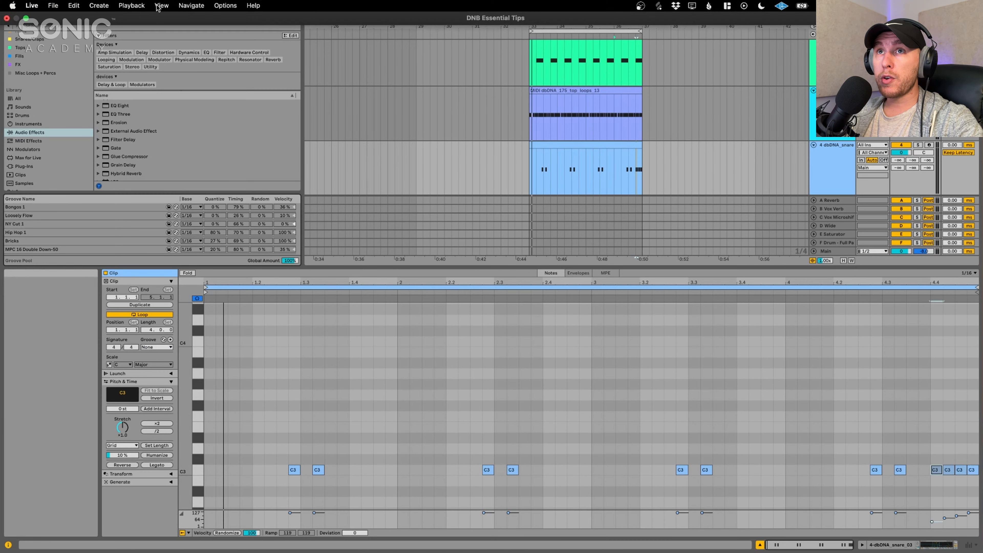
pyautogui.click(161, 5)
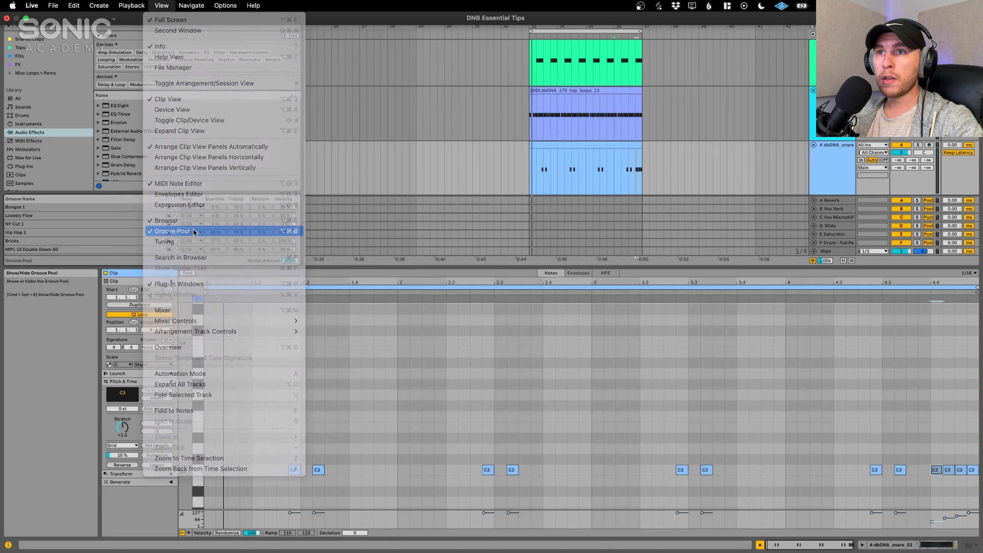
pyautogui.click(171, 231)
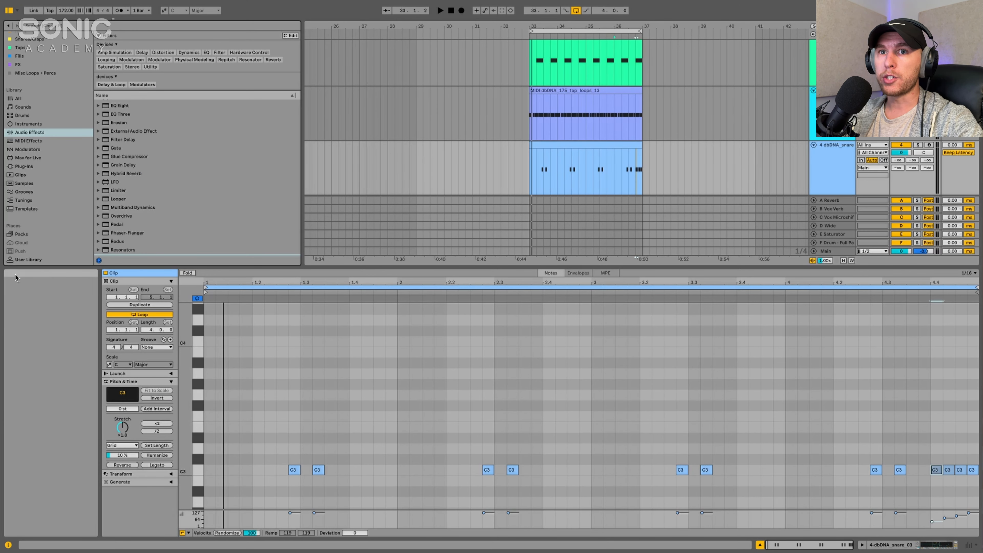
pyautogui.click(162, 5)
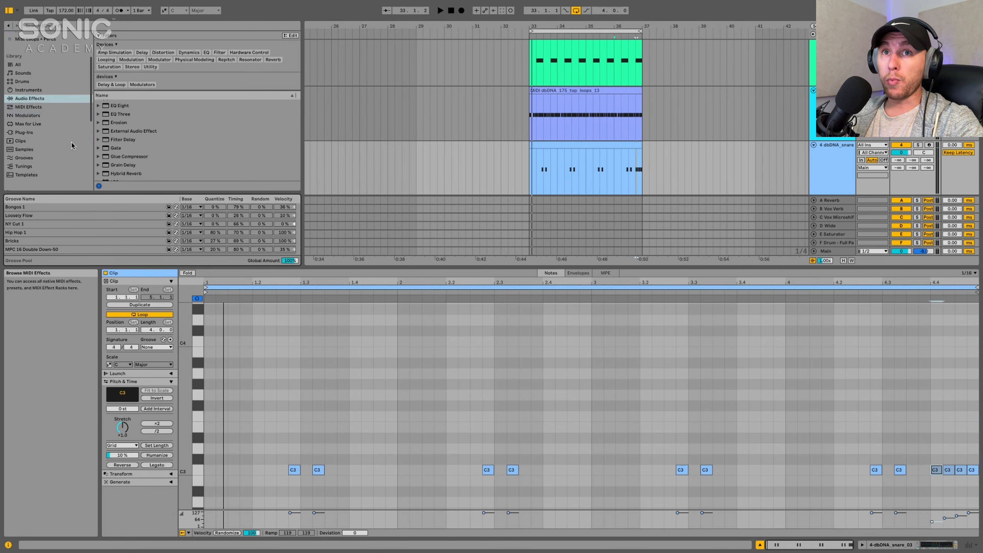
# Step: Locate Swing Logic 16ths 56 in a pack's Grooves folder for the groove pool
pyautogui.click(20, 120)
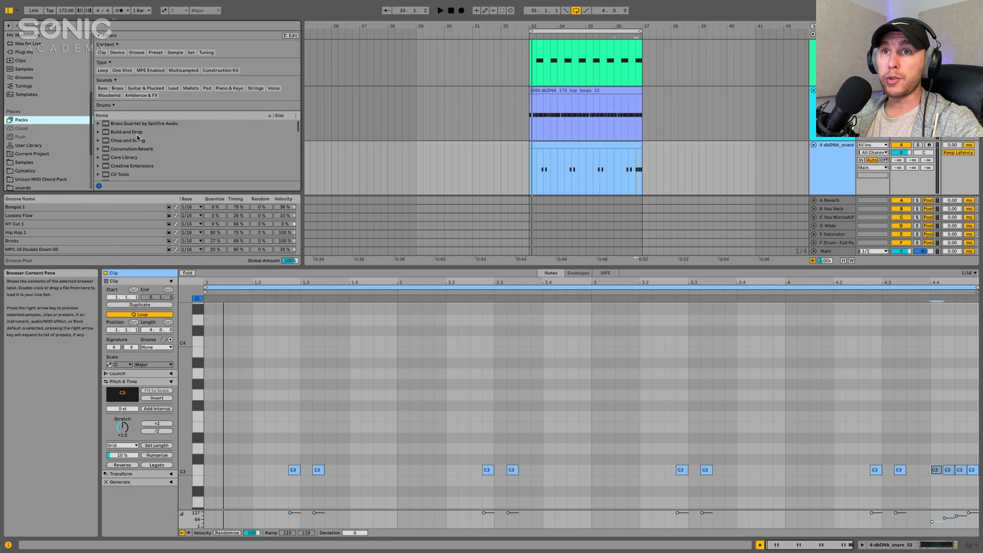
pyautogui.scroll(-3)
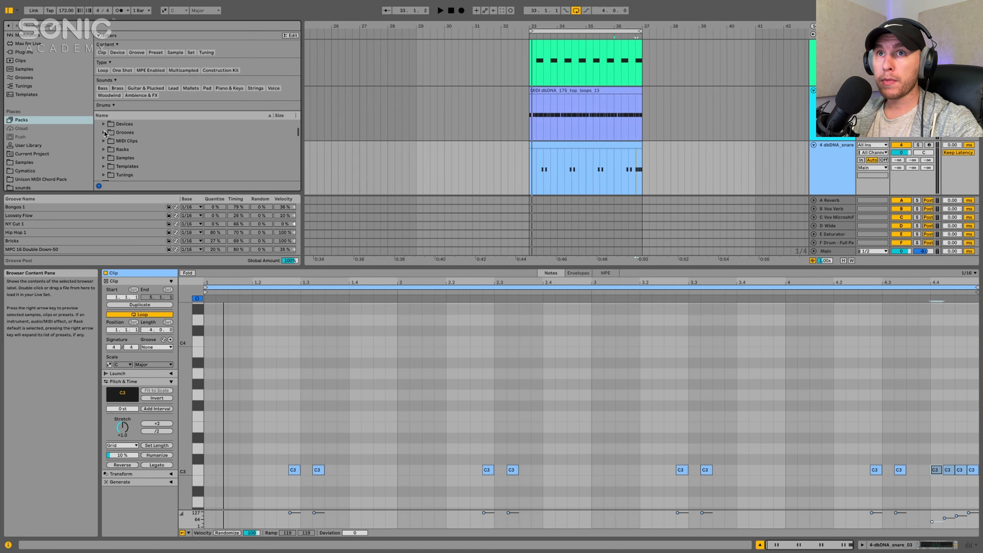
pyautogui.click(111, 132)
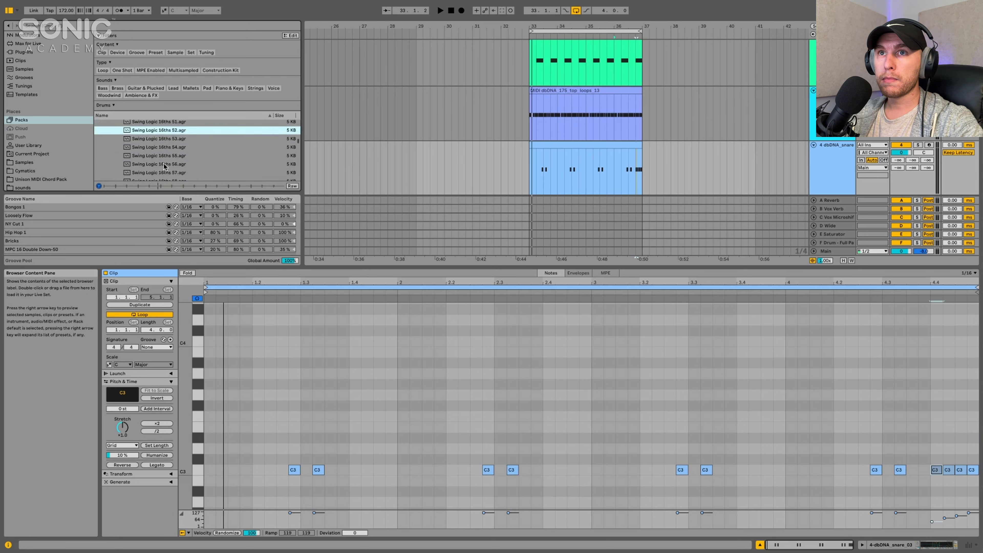
pyautogui.scroll(-3)
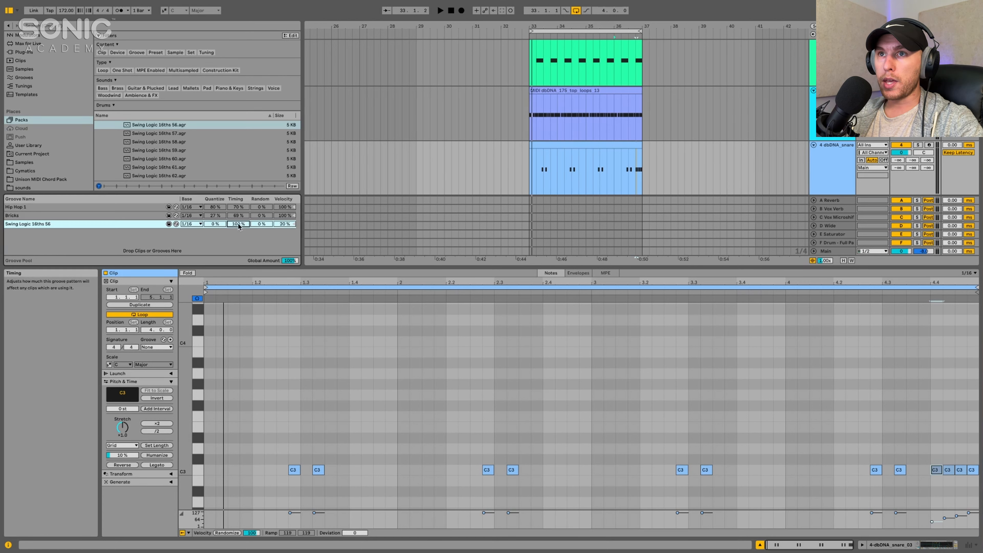
# Step: Lower the swing timing to about 67% and assign Swing Logic 16ths 56 to the snare clip
pyautogui.moveTo(238, 223); pyautogui.dragTo(237, 226)
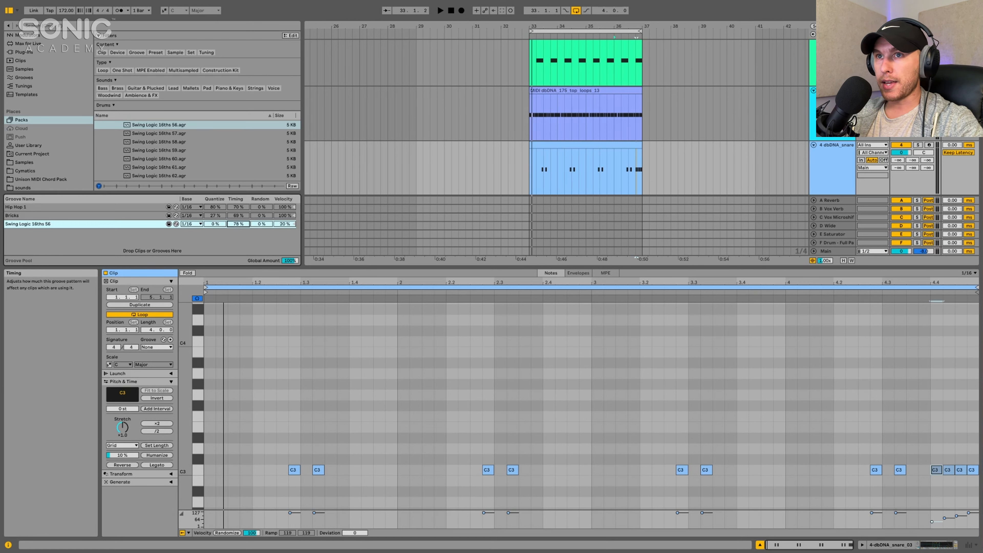
pyautogui.click(156, 347)
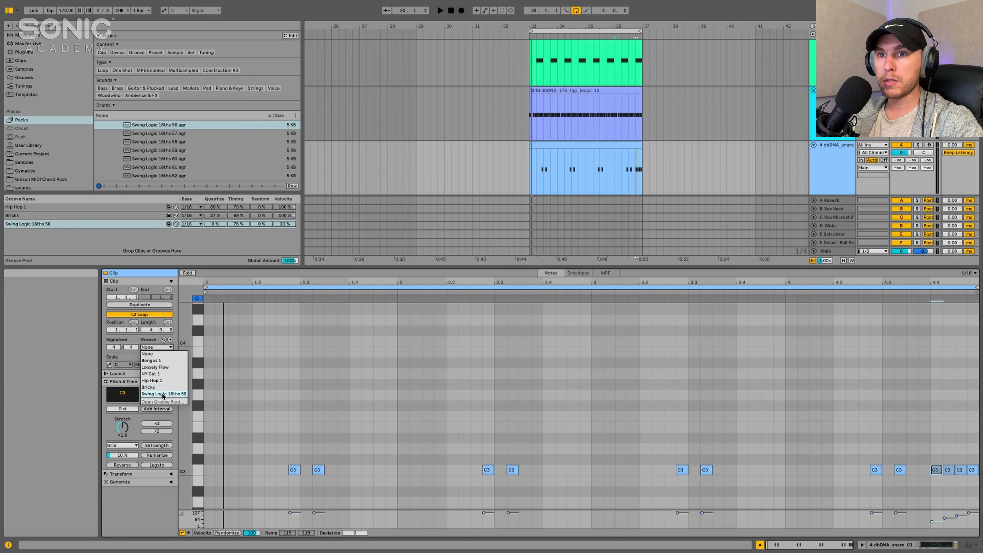
pyautogui.click(164, 393)
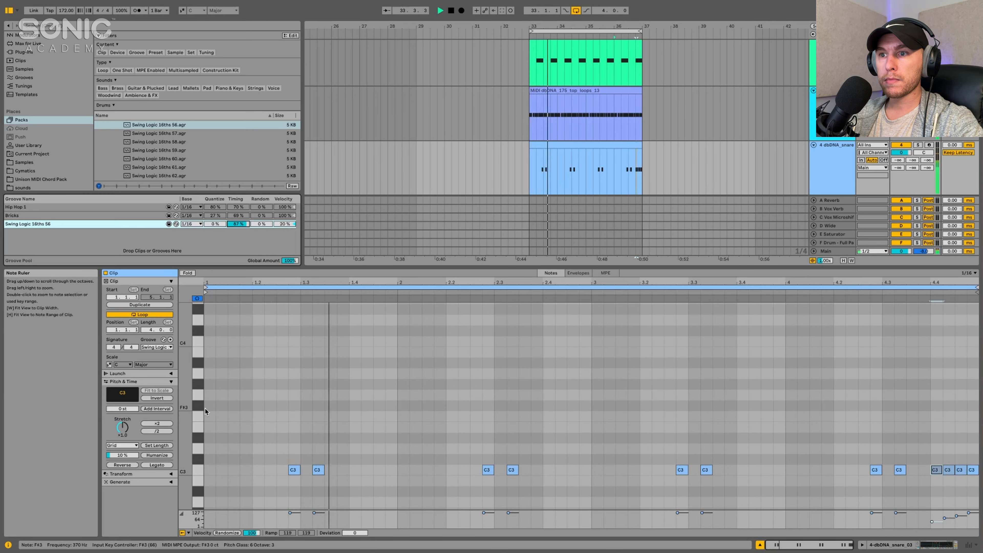
# Step: Audition NY Cut 1 on the snare, return to Swing Logic, and select the top-loops audio clip
pyautogui.click(159, 347)
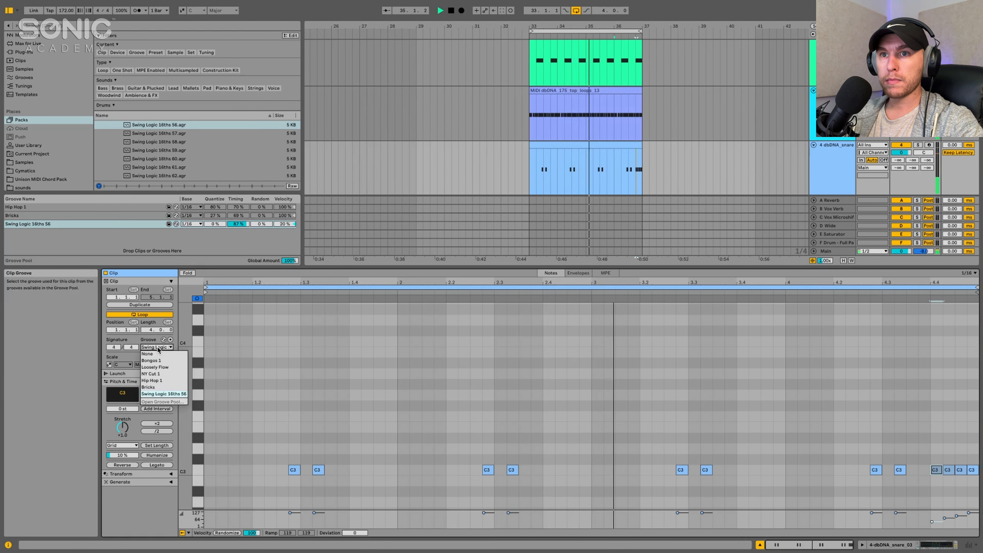
pyautogui.click(151, 374)
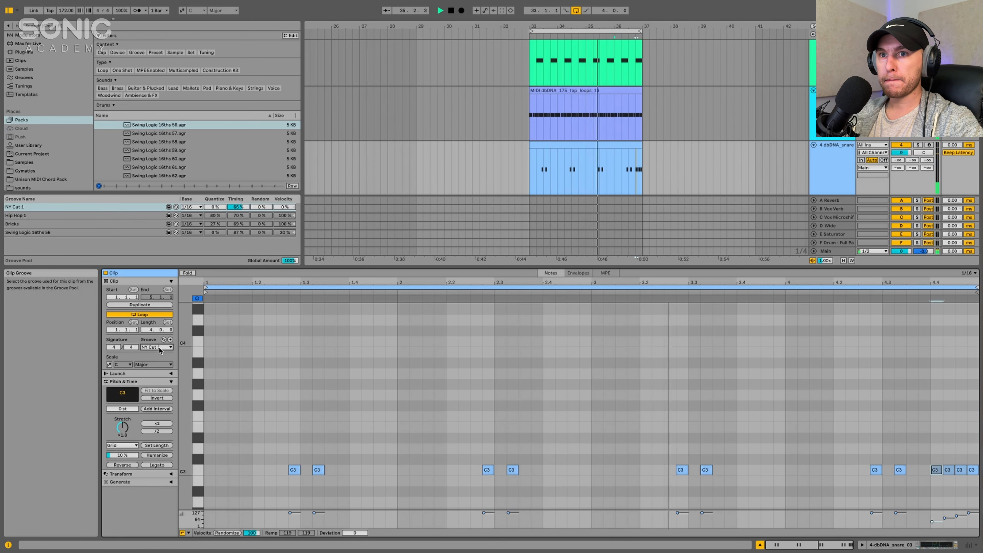
pyautogui.click(156, 347)
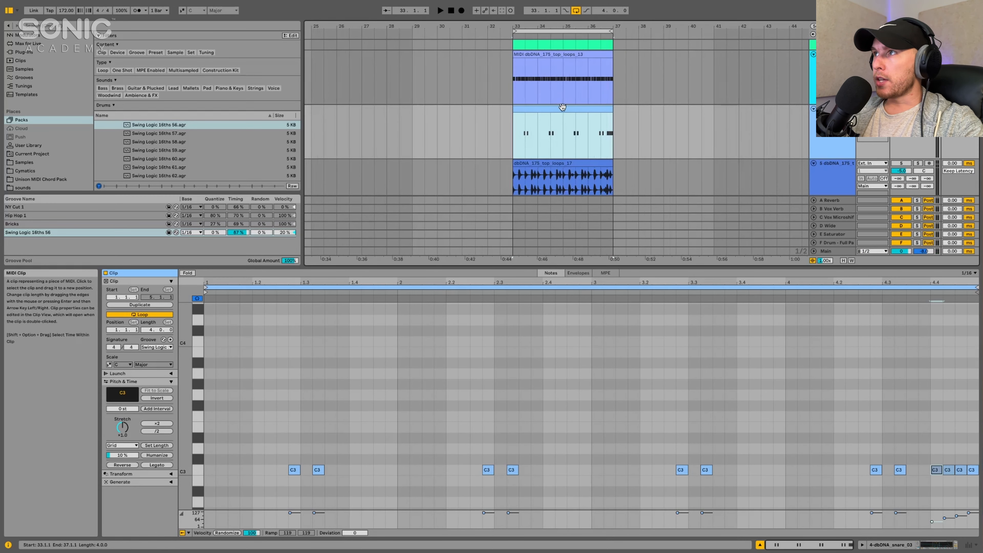
pyautogui.click(562, 175)
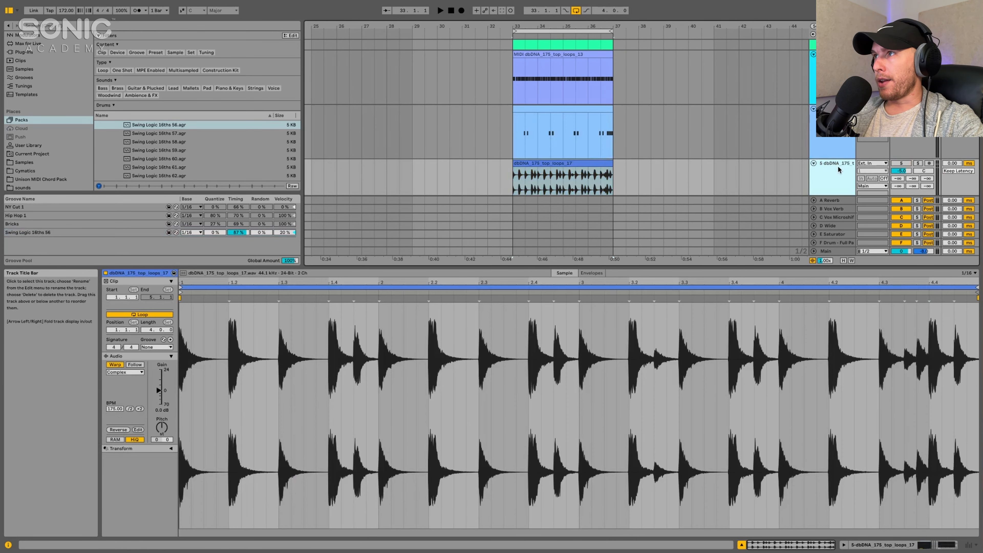